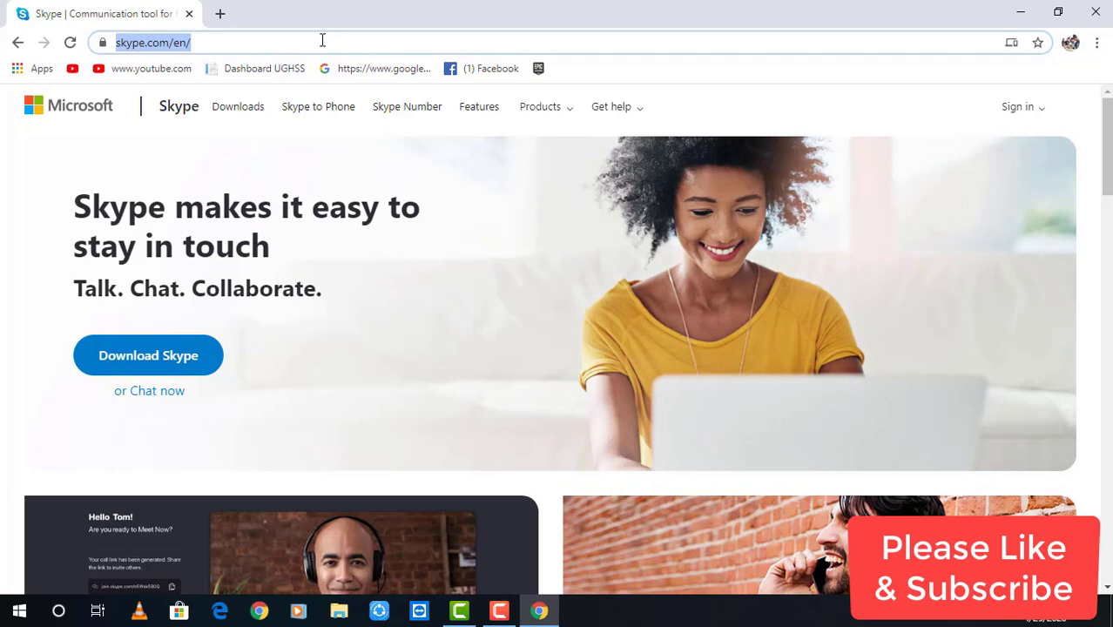
mouse_move(966, 136)
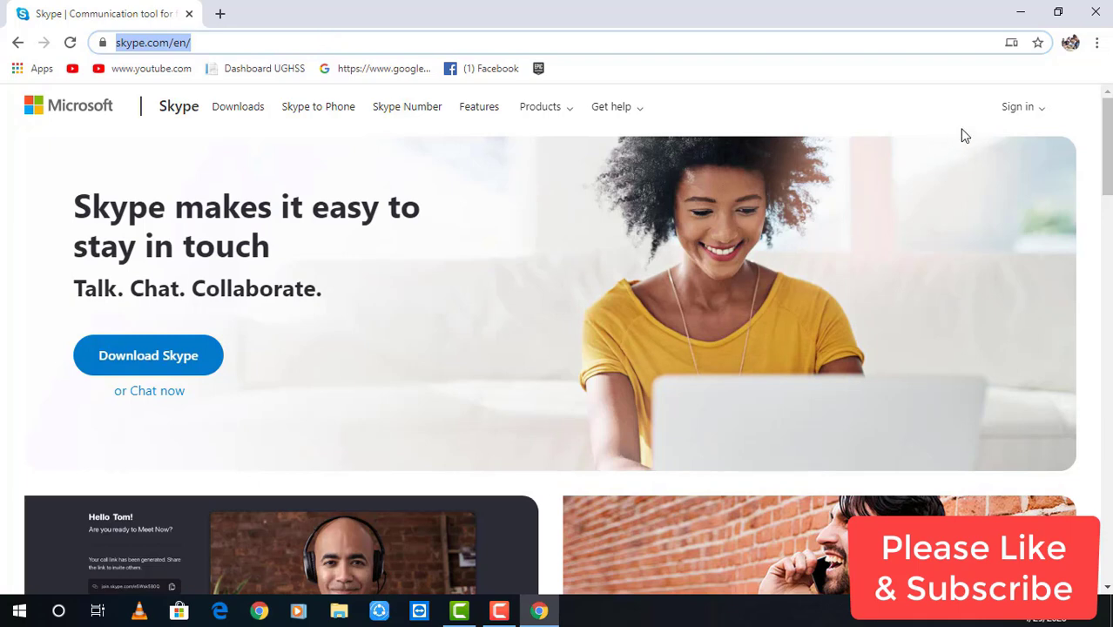
- Start signing in from the top-right 'Sign in' link on skype.com
left_click(1017, 106)
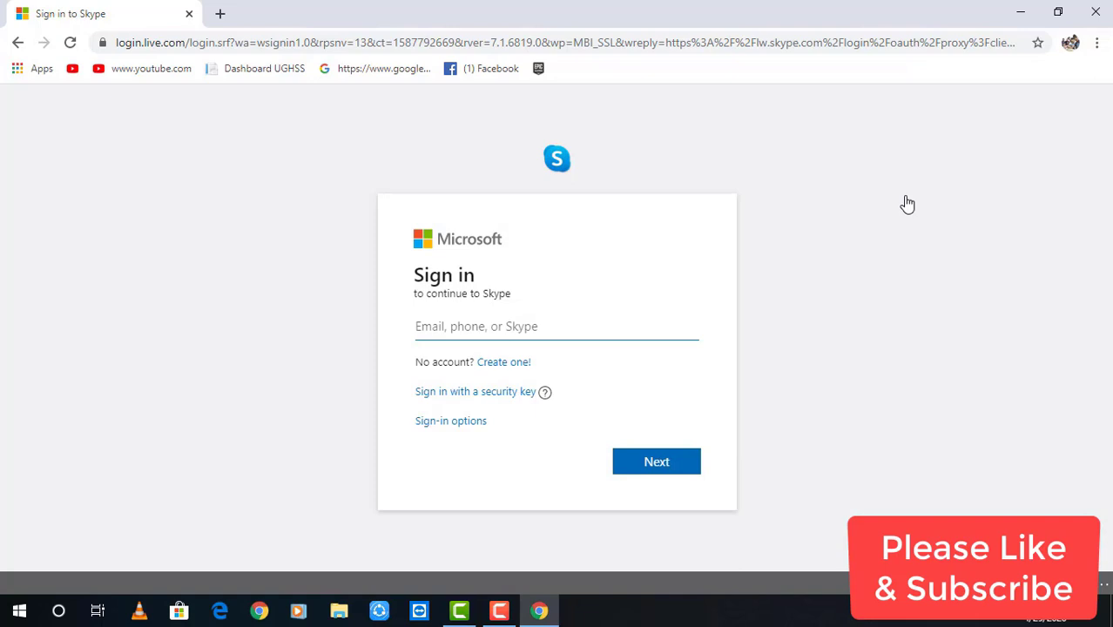
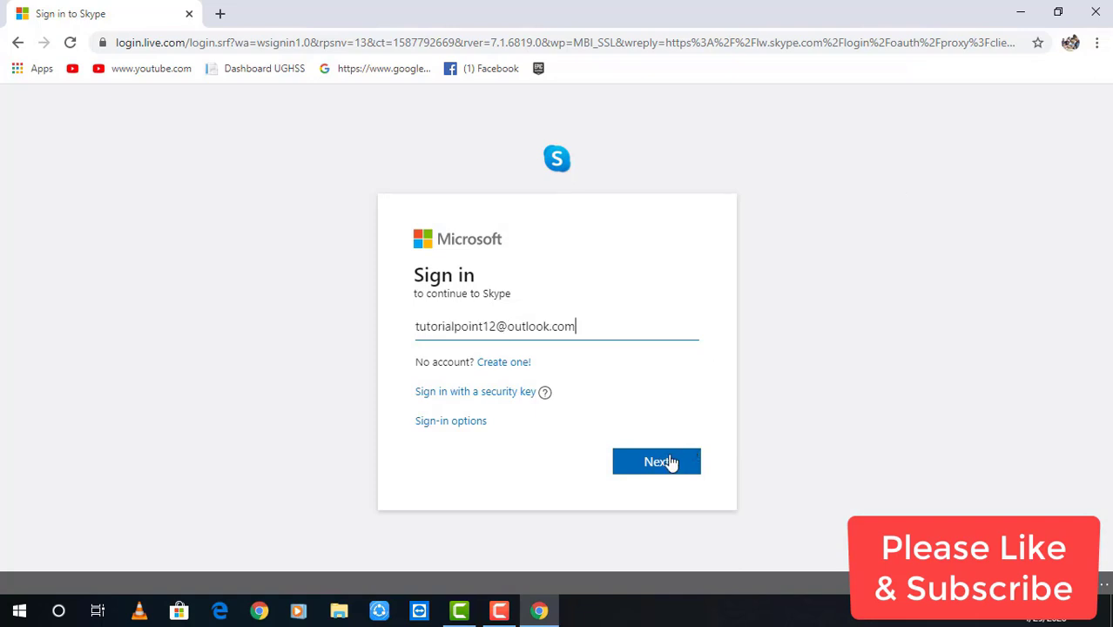
left_click(656, 462)
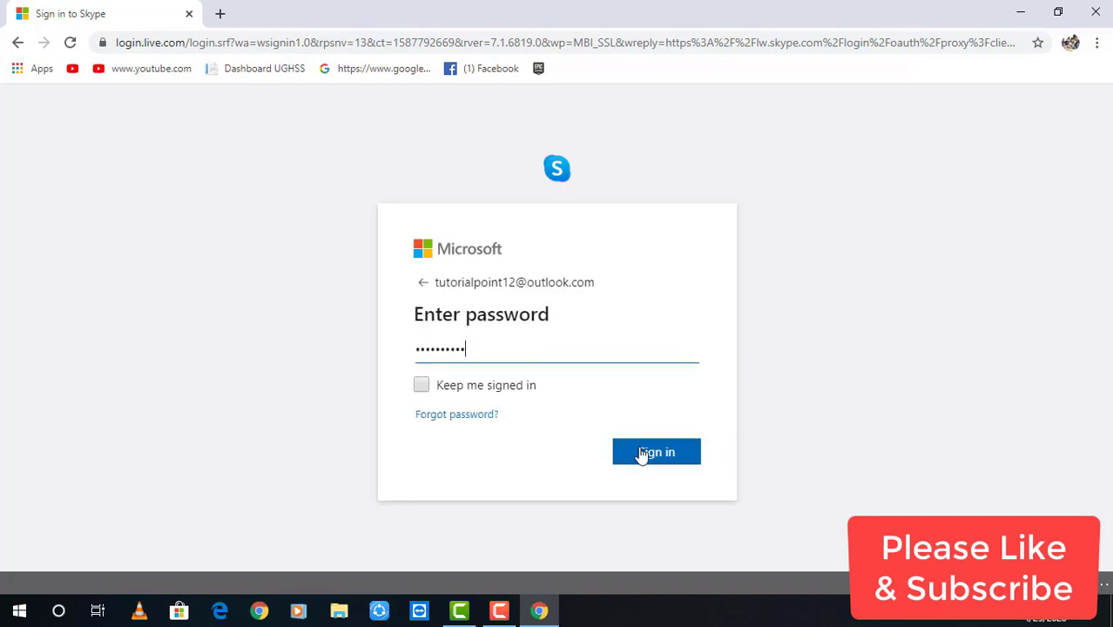
left_click(655, 453)
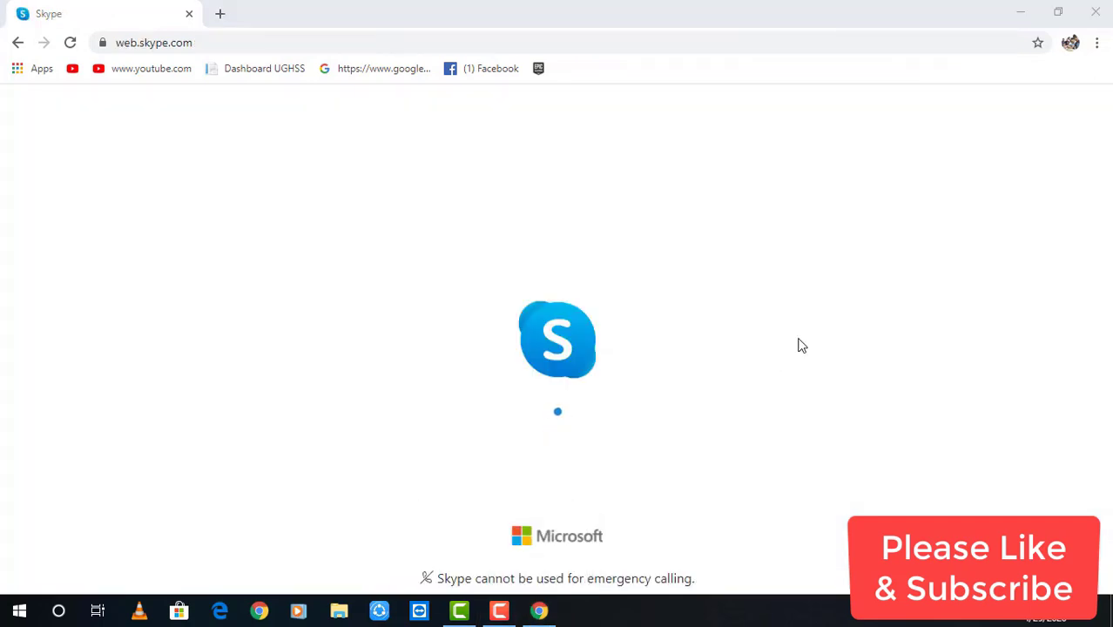